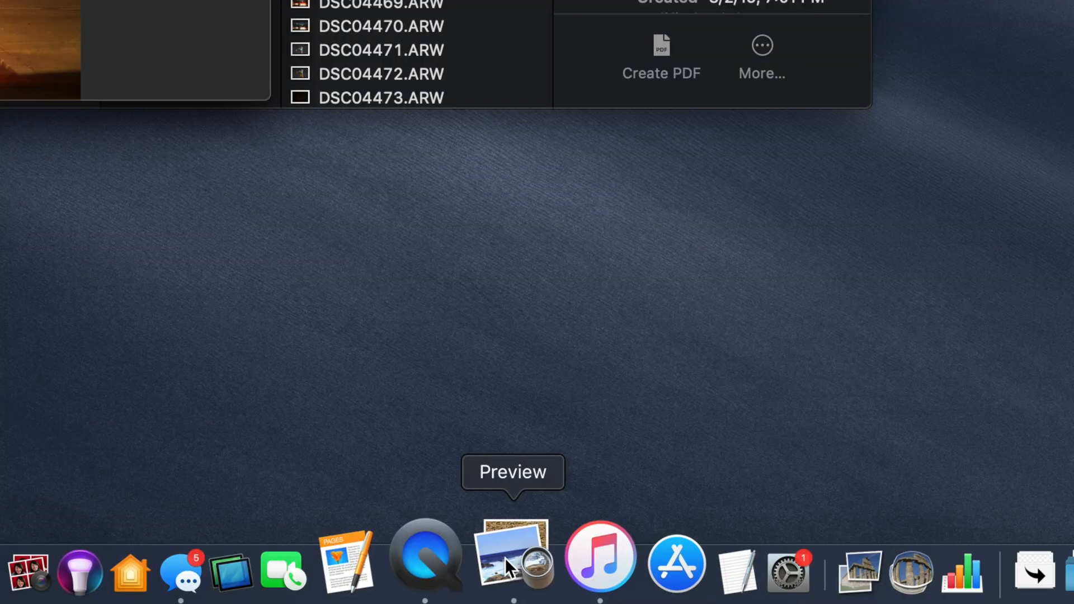
# Select the 25 MB RAW photo DSC04466.ARW in Finder and view it in Preview.
pyautogui.click(513, 553)
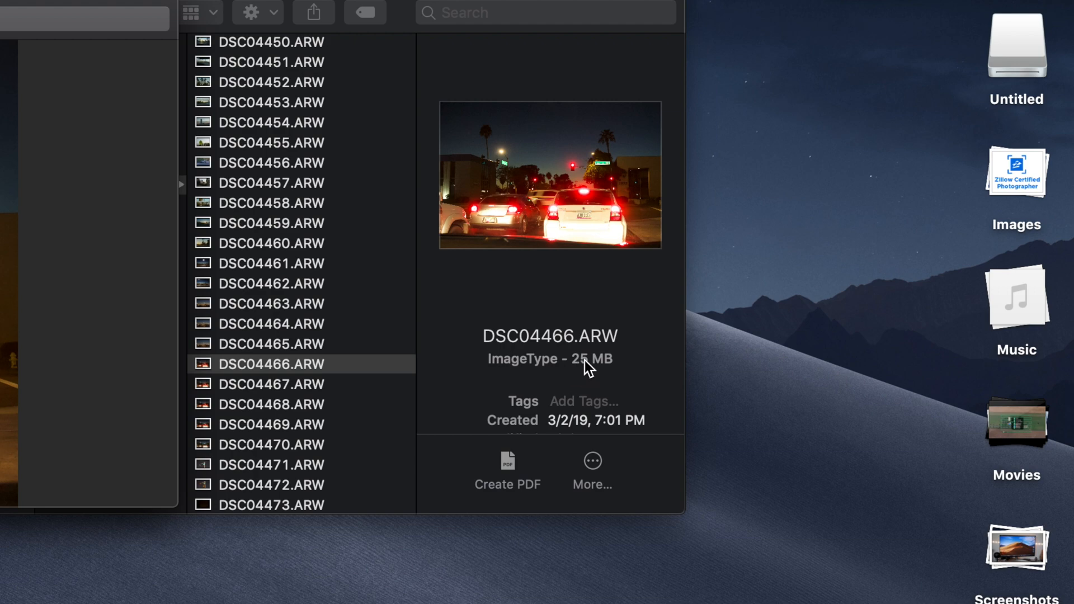
pyautogui.moveTo(584, 352)
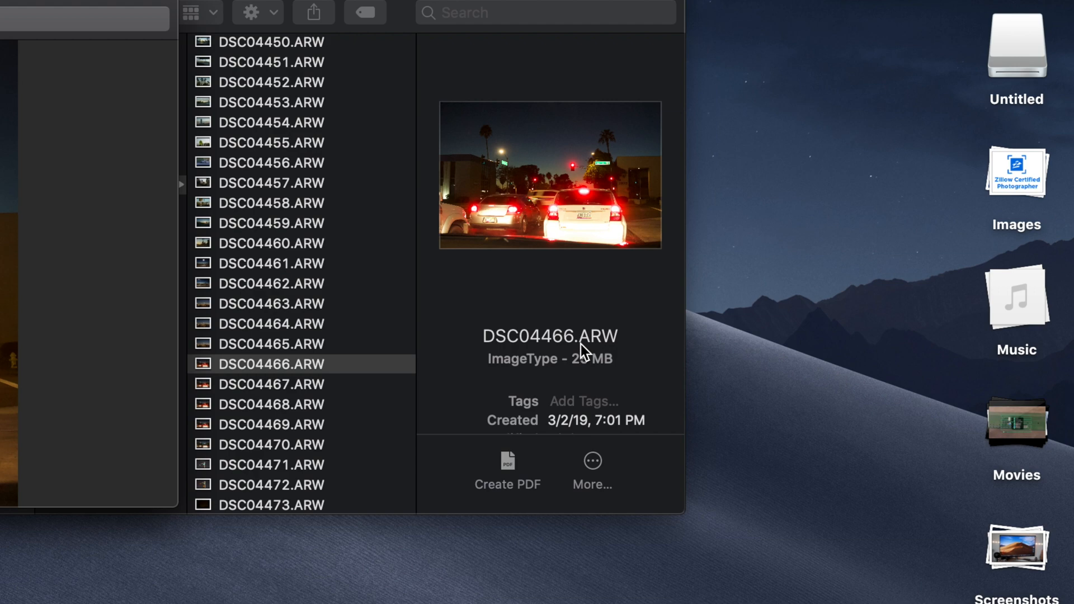
pyautogui.moveTo(613, 355)
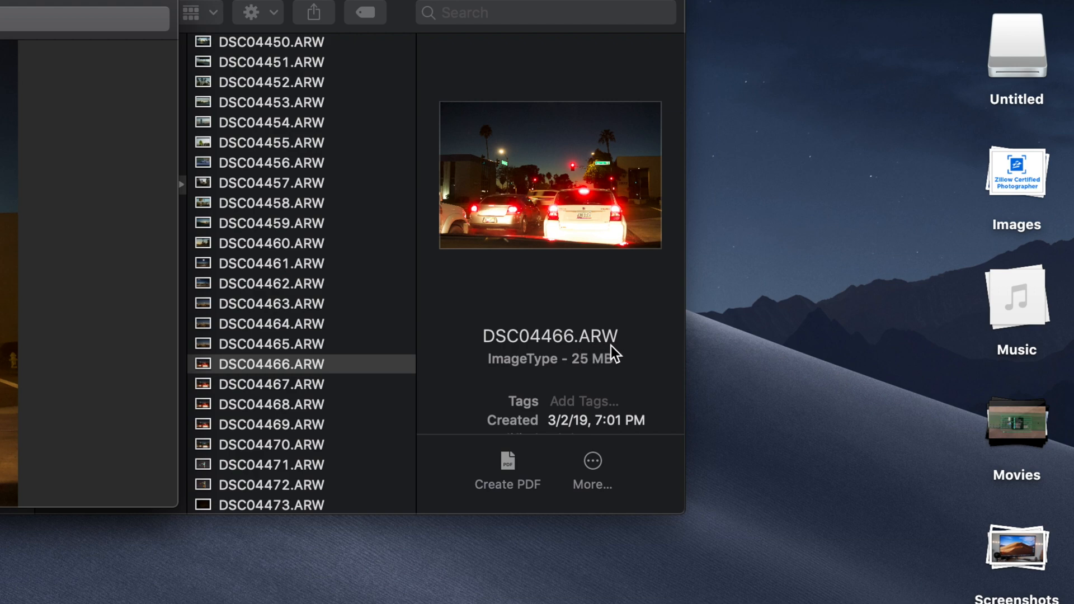
pyautogui.moveTo(549, 379)
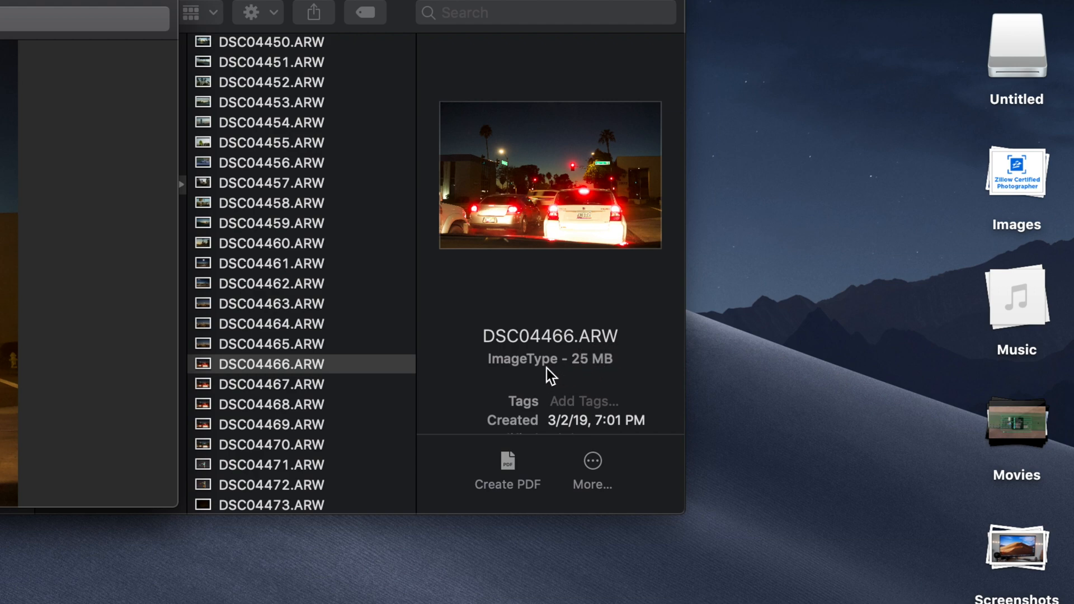
pyautogui.moveTo(579, 380)
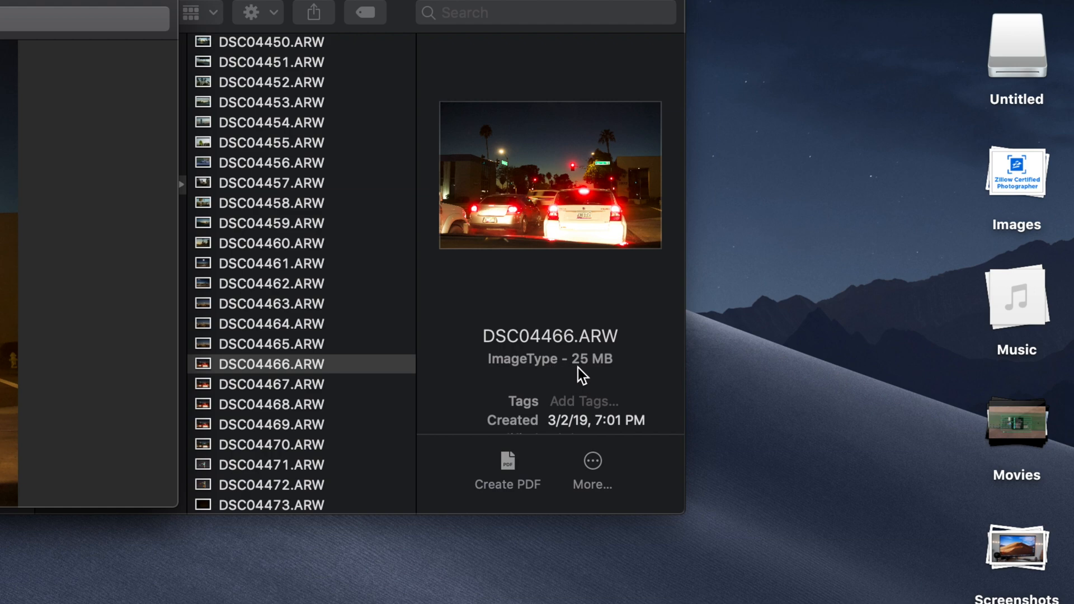
pyautogui.moveTo(602, 378)
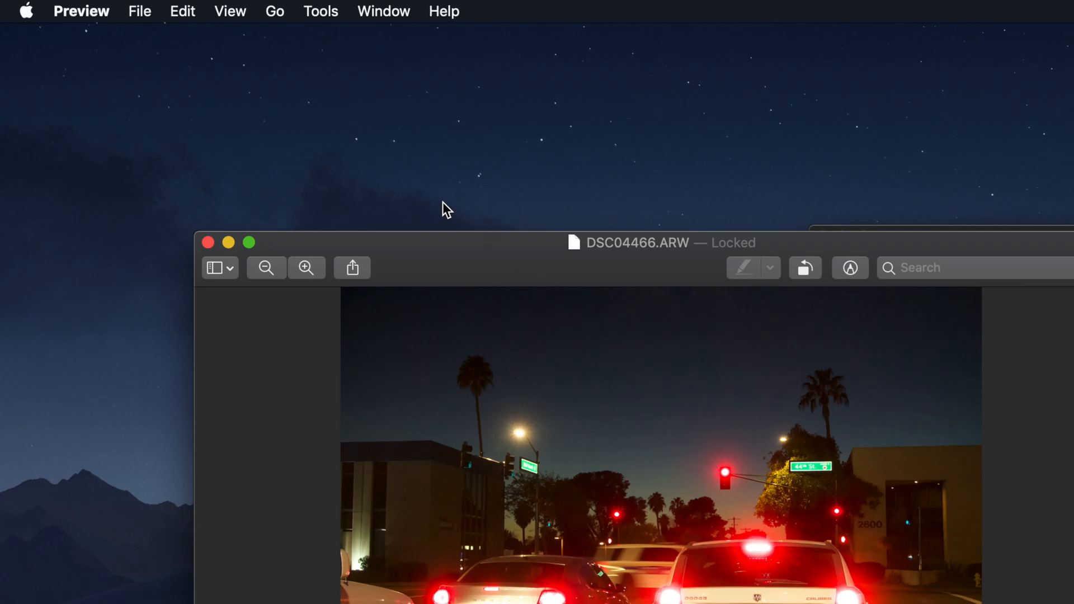
# Show Preview's File menu commands to reach Export for DSC04466.ARW.
pyautogui.click(139, 10)
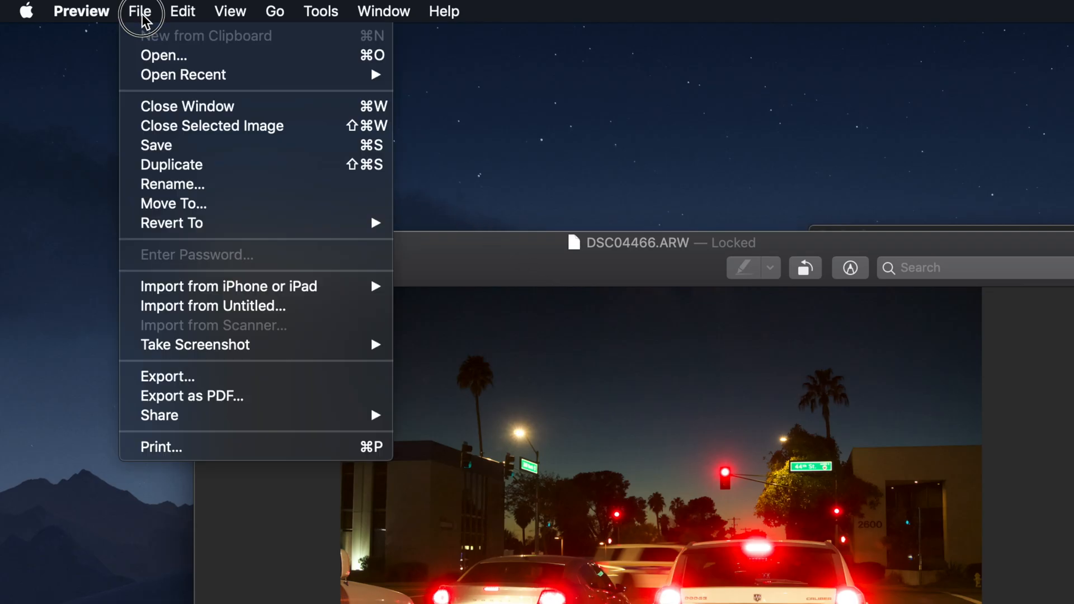
pyautogui.moveTo(154, 126)
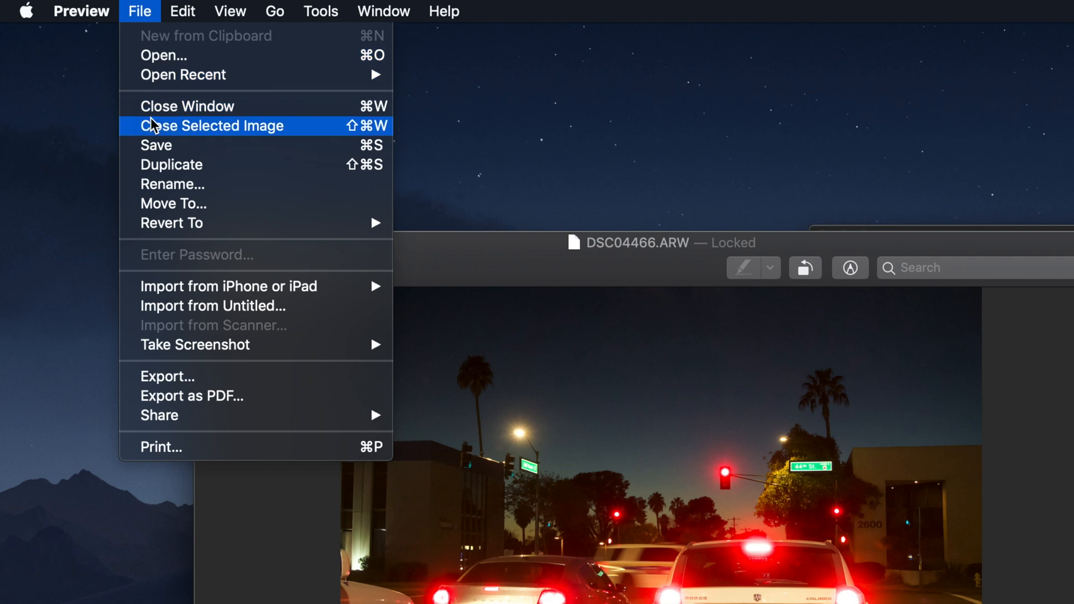
pyautogui.moveTo(173, 381)
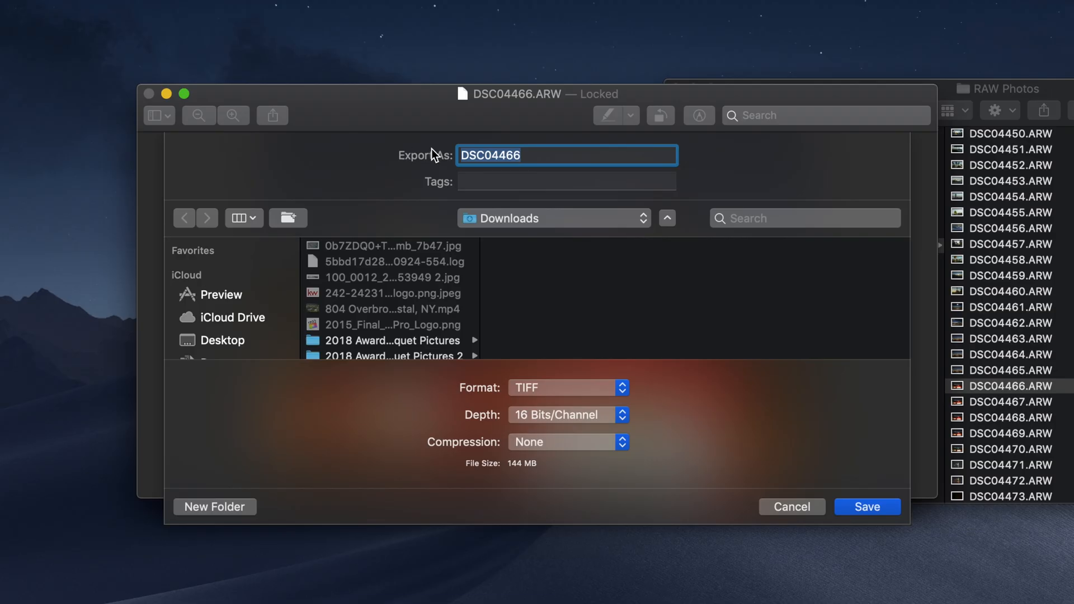
# Choose JPEG format and lower the quality slider toward Least for a smaller file.
pyautogui.click(565, 387)
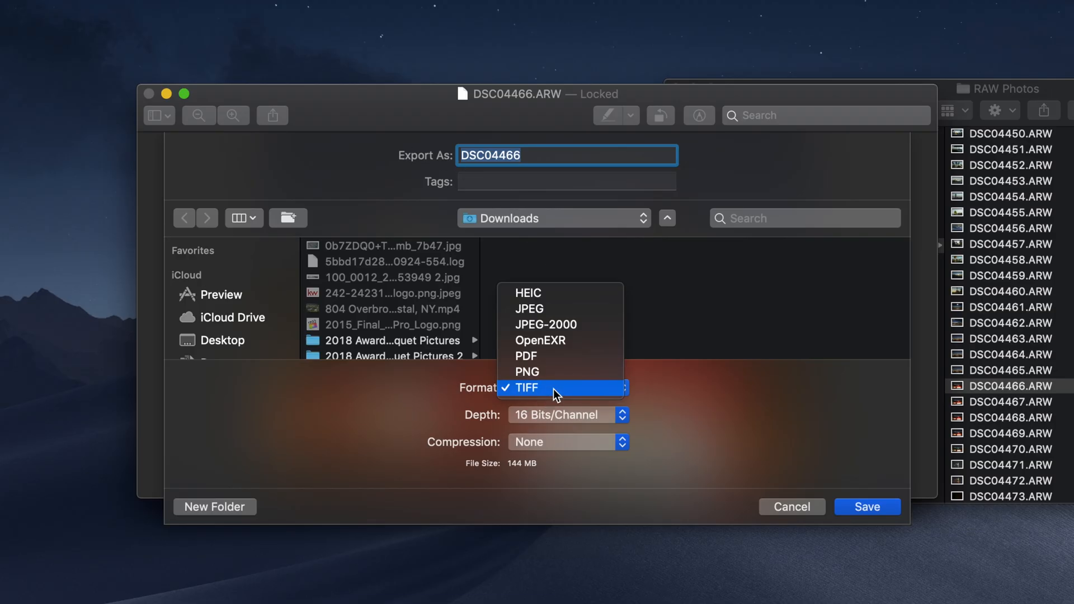
pyautogui.moveTo(552, 343)
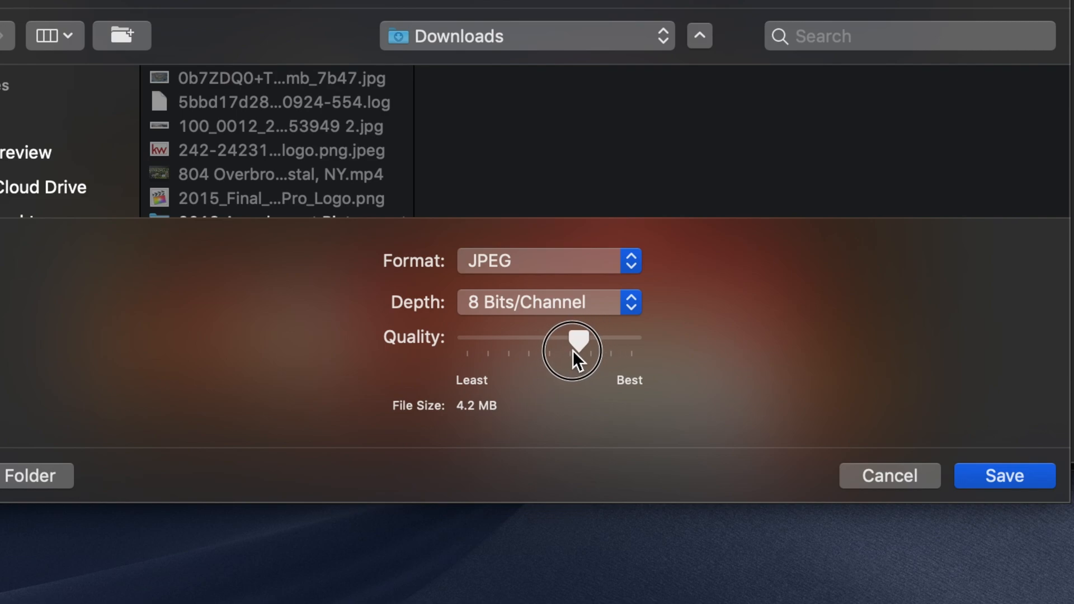
pyautogui.moveTo(574, 337); pyautogui.dragTo(492, 337)
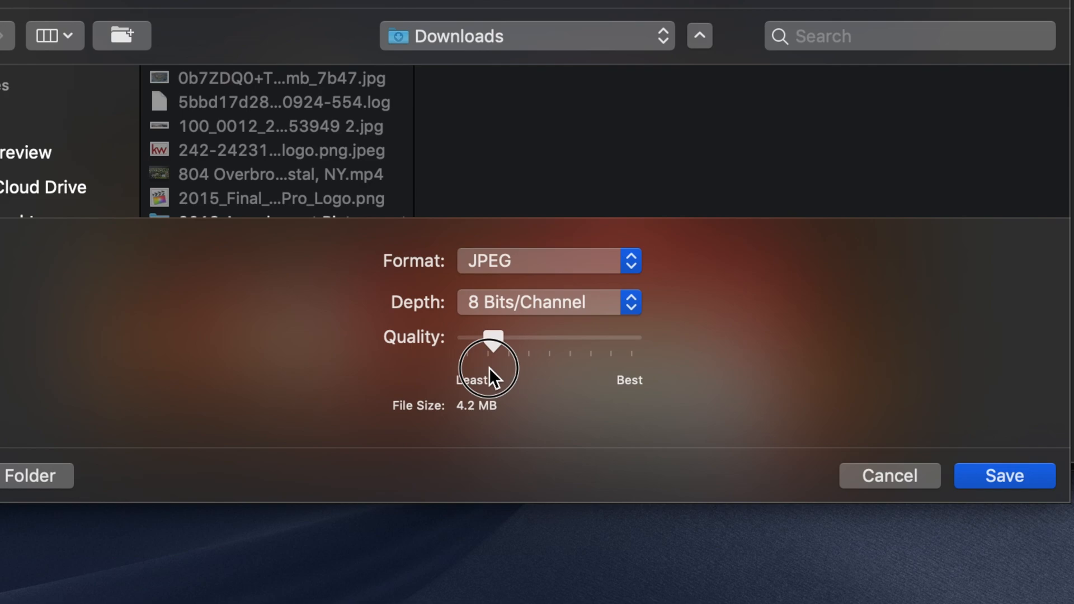
pyautogui.moveTo(494, 336); pyautogui.dragTo(509, 337)
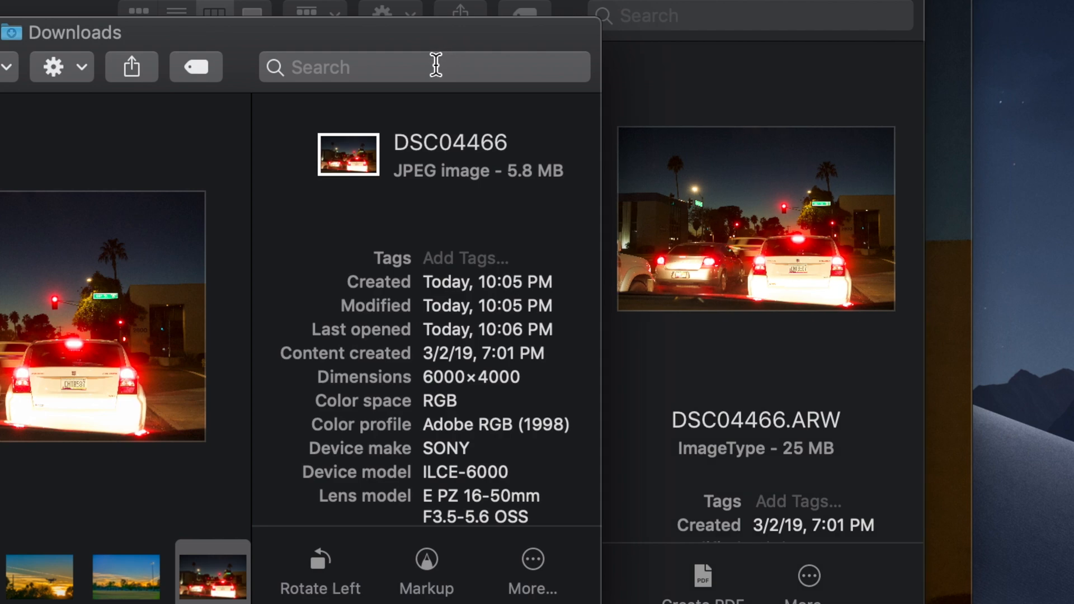
pyautogui.moveTo(511, 171)
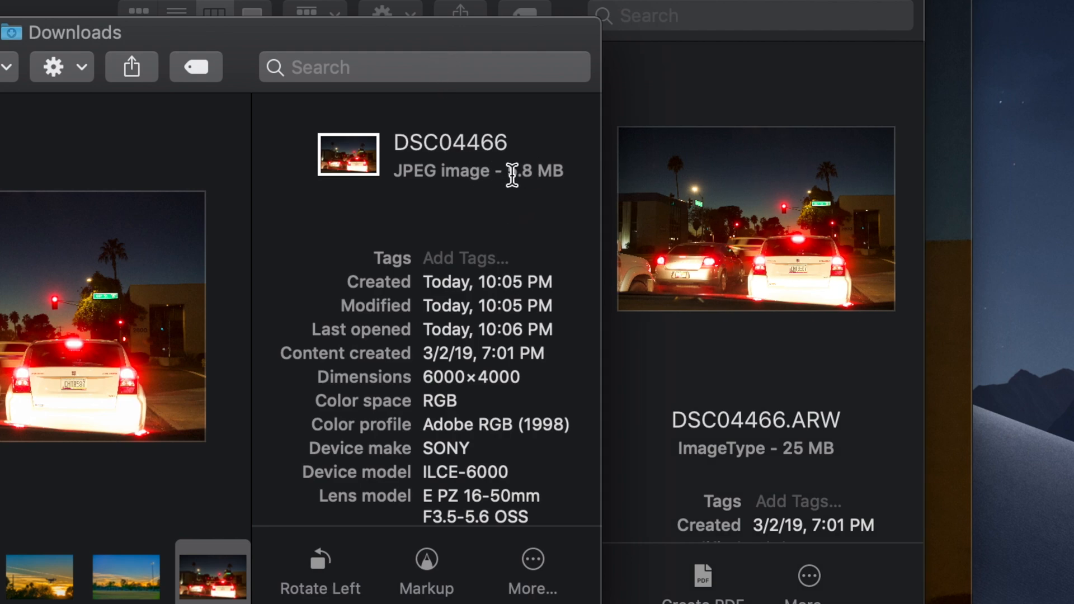
# Compare the exported JPEG's 5.8 MB size with the 25 MB ARW original.
pyautogui.doubleClick(534, 171)
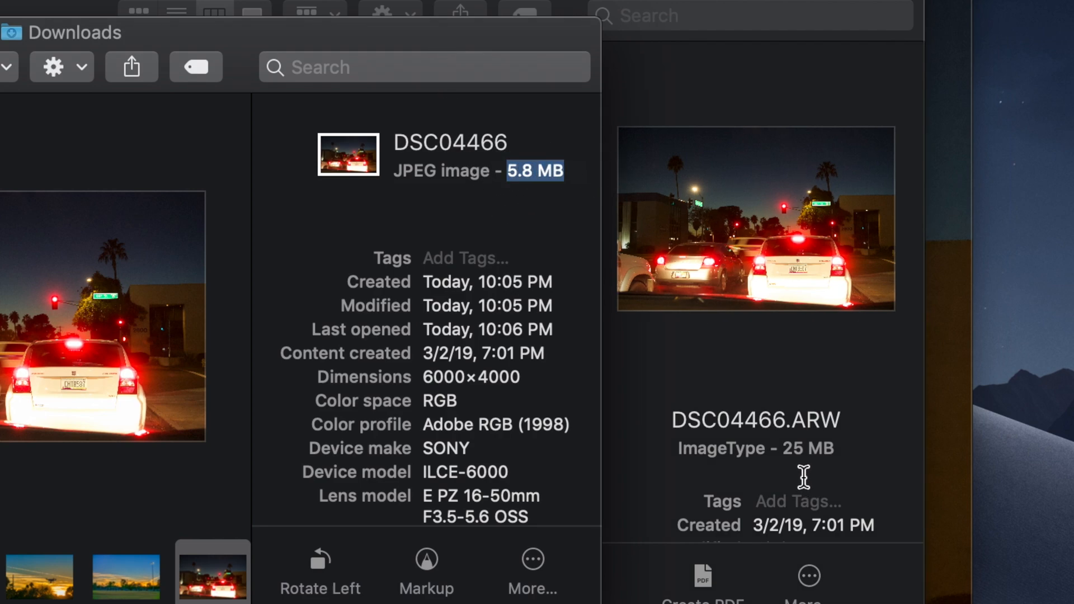
pyautogui.click(205, 15)
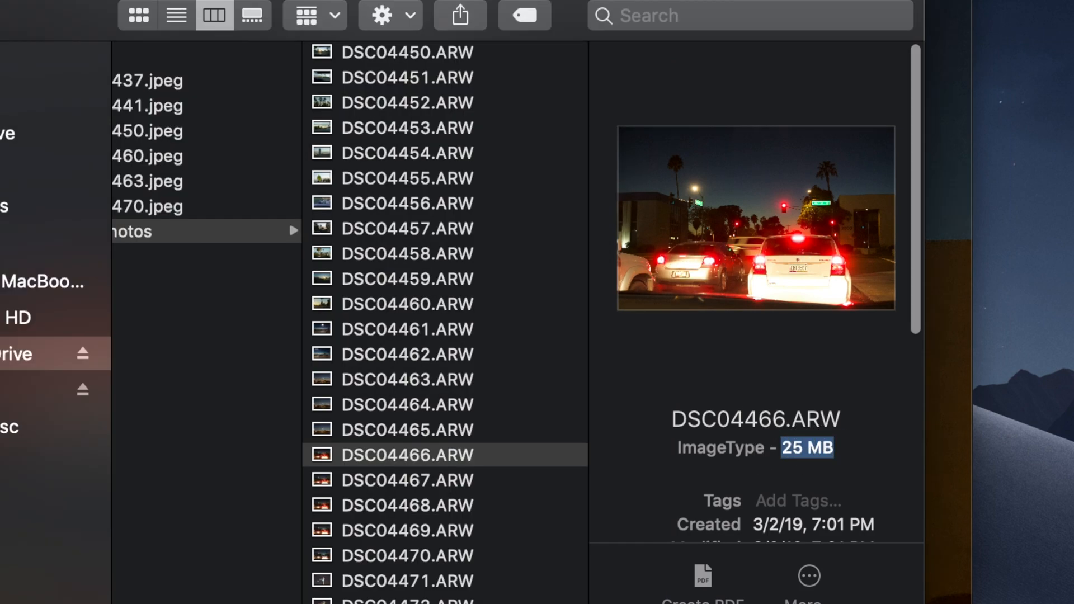